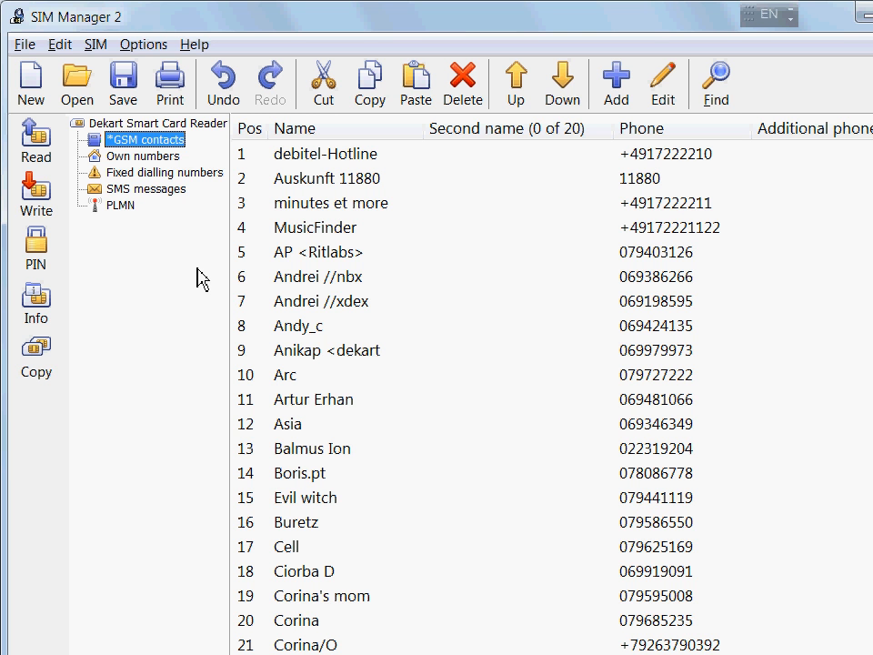
Browse the SIM card's messages, own numbers and contact list sections before wiping
left_click(146, 188)
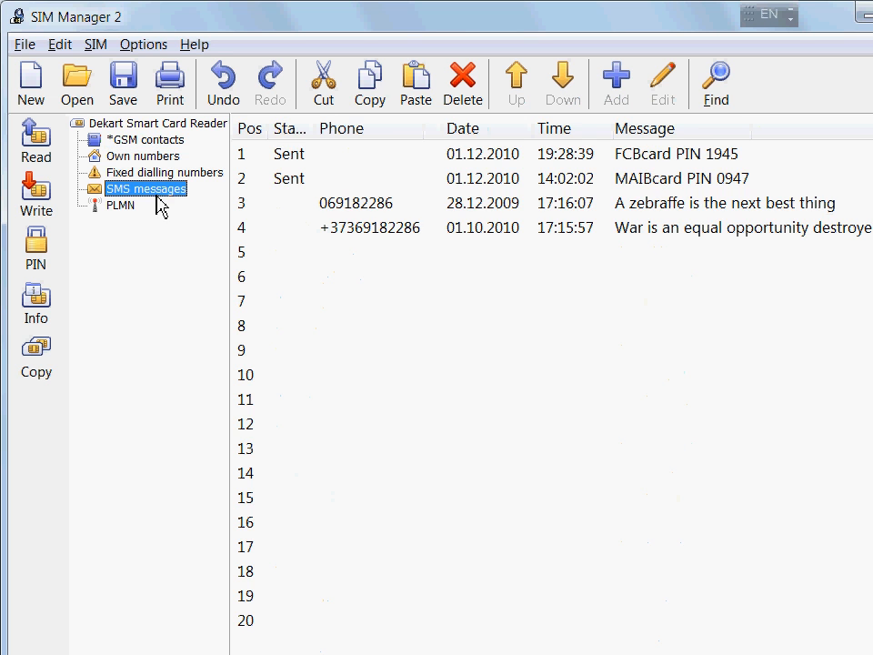
left_click(142, 156)
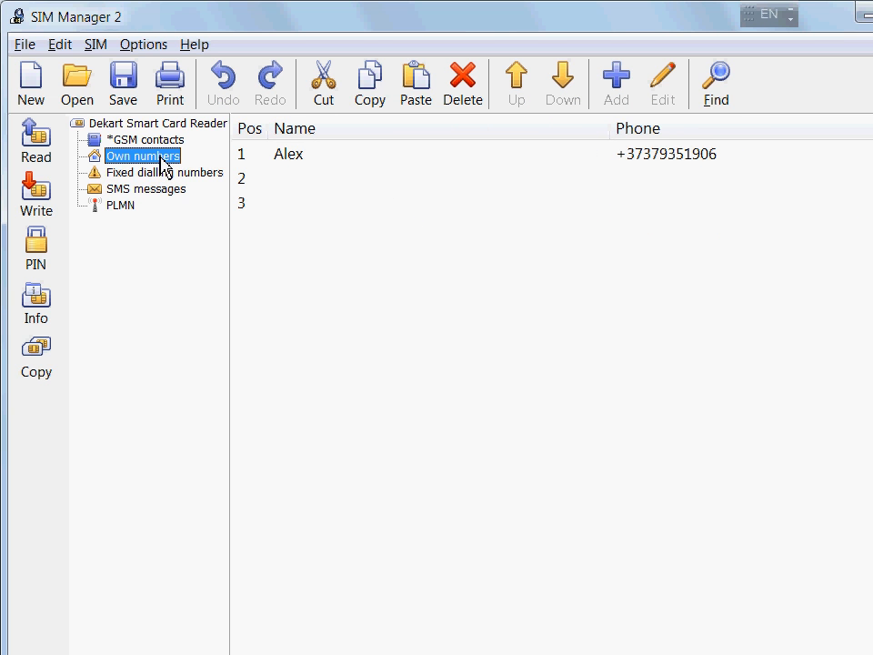
left_click(145, 138)
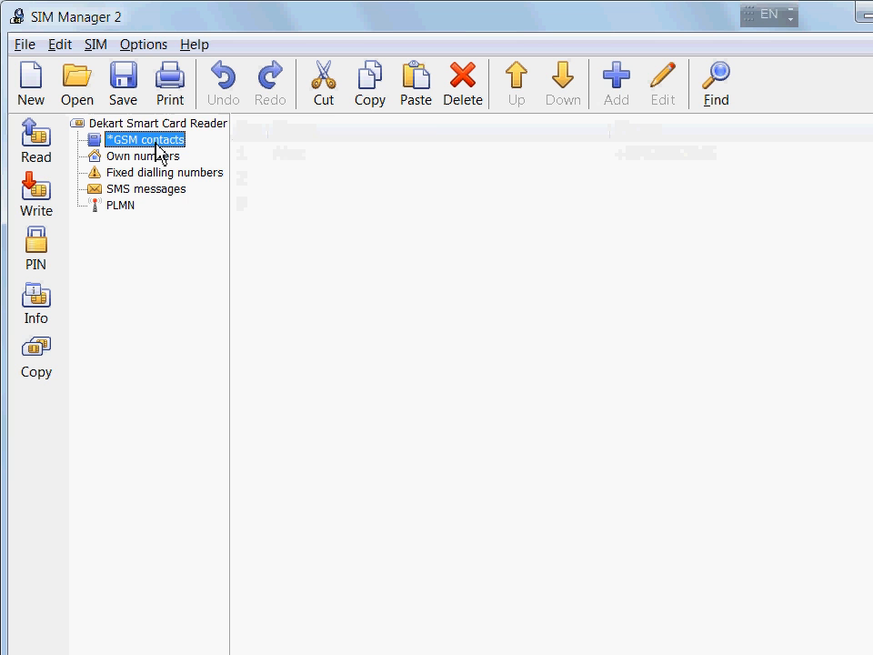
left_click(145, 139)
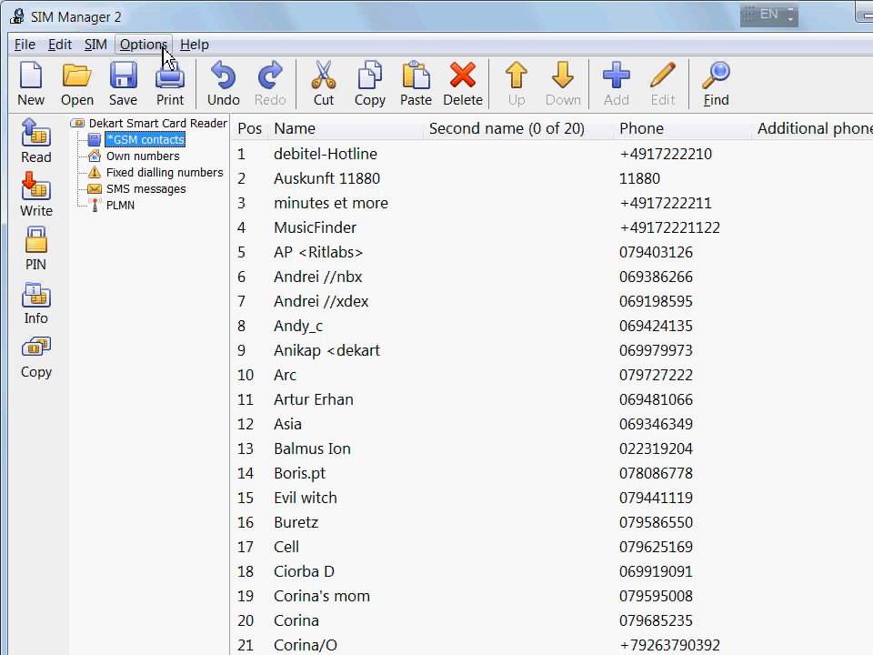
Start erasing all SIM card data and confirm the Attention warning with OK
left_click(95, 43)
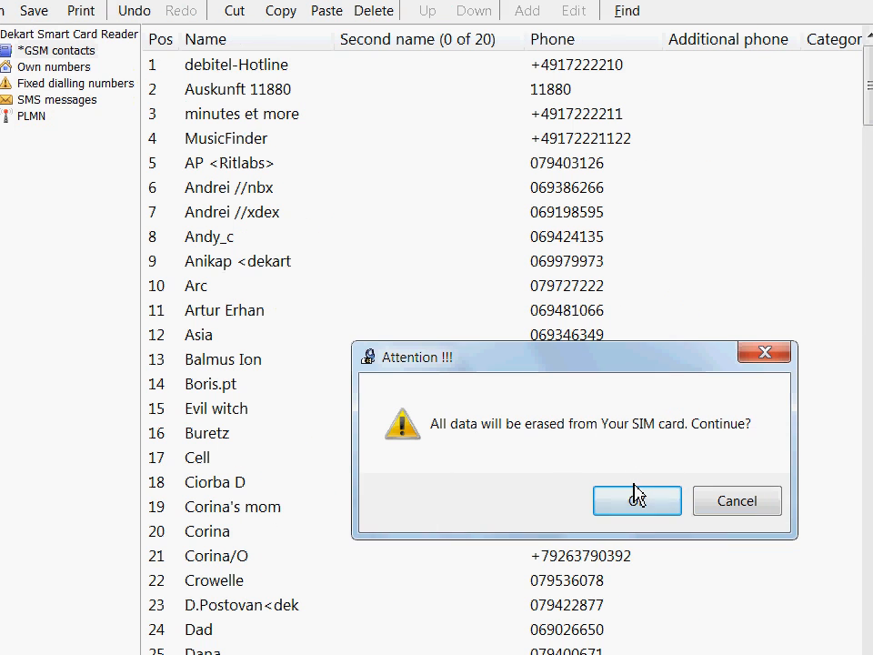
mouse_move(637, 498)
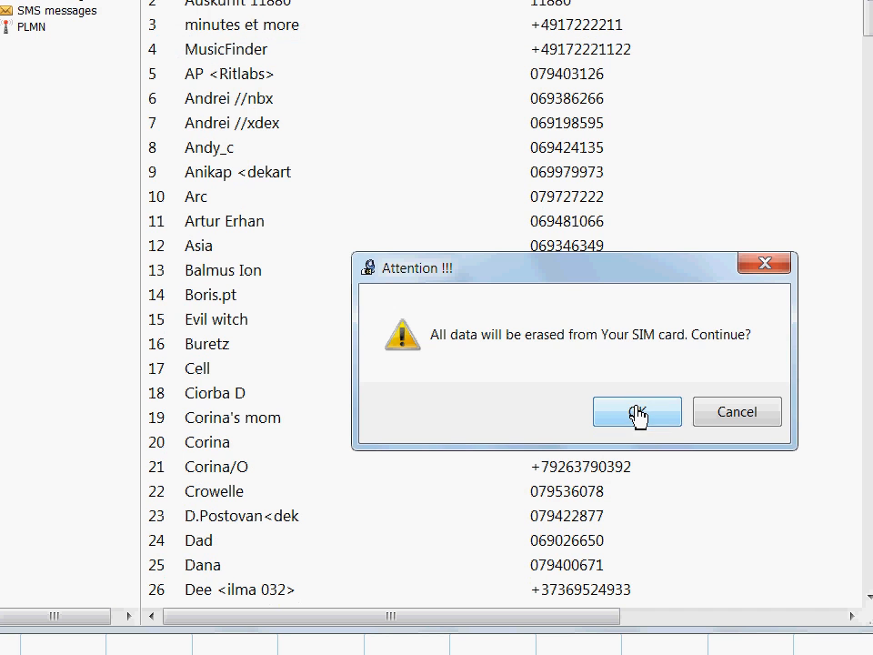
left_click(636, 411)
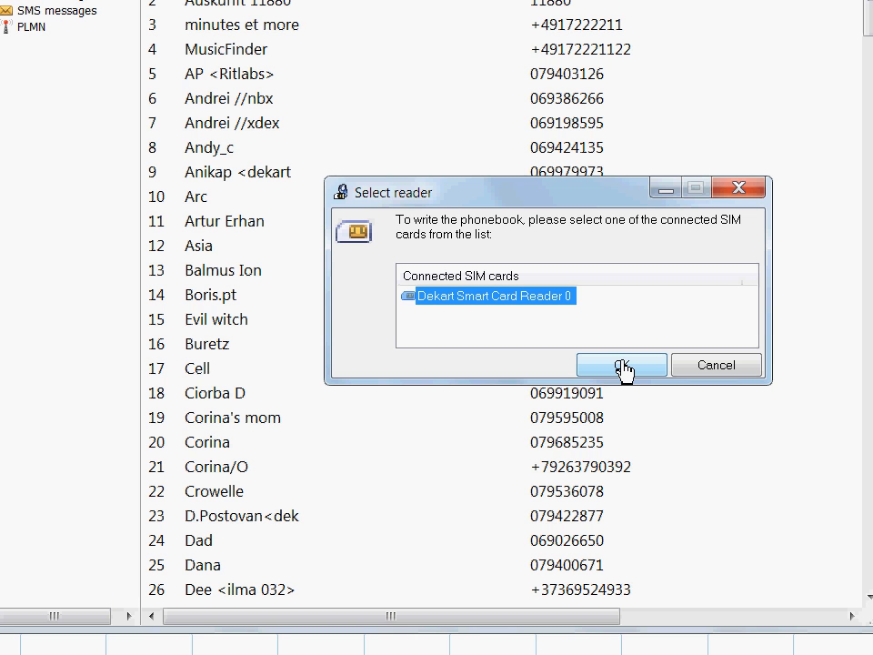
Write the empty phonebook to the SIM in Dekart Smart Card Reader 0
left_click(621, 363)
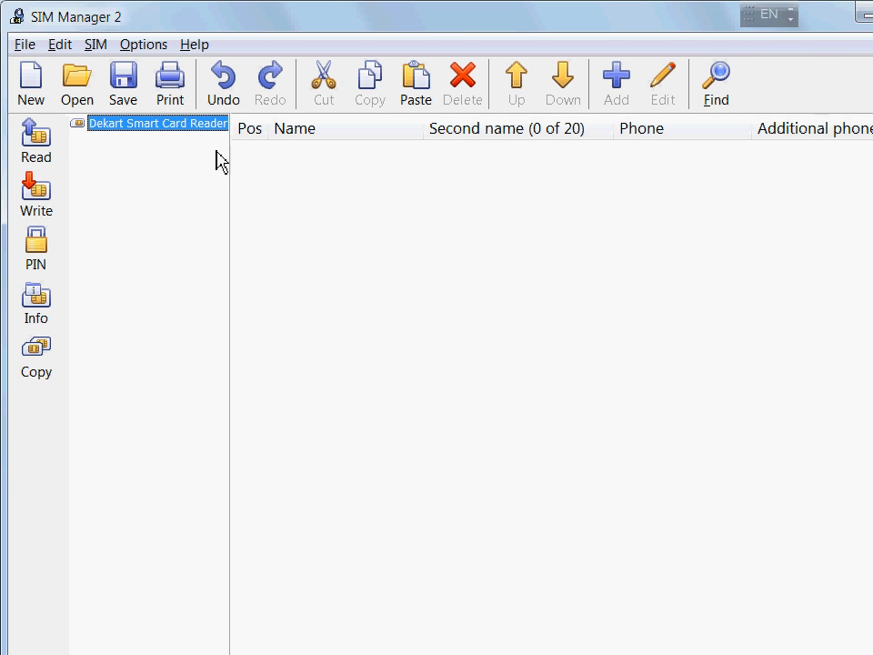
Read the SIM card's data back through the smart card reader
left_click(156, 123)
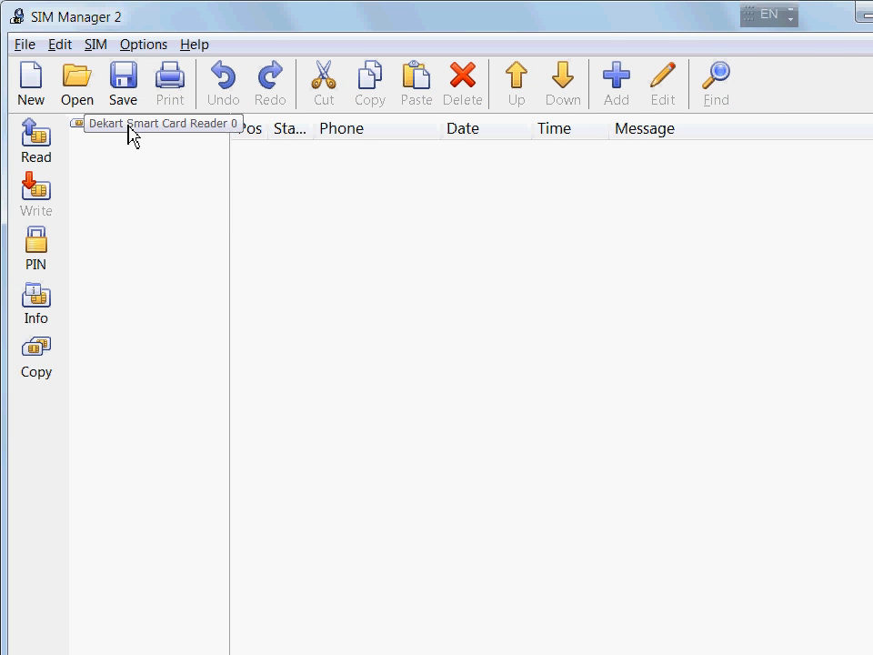
left_click(37, 142)
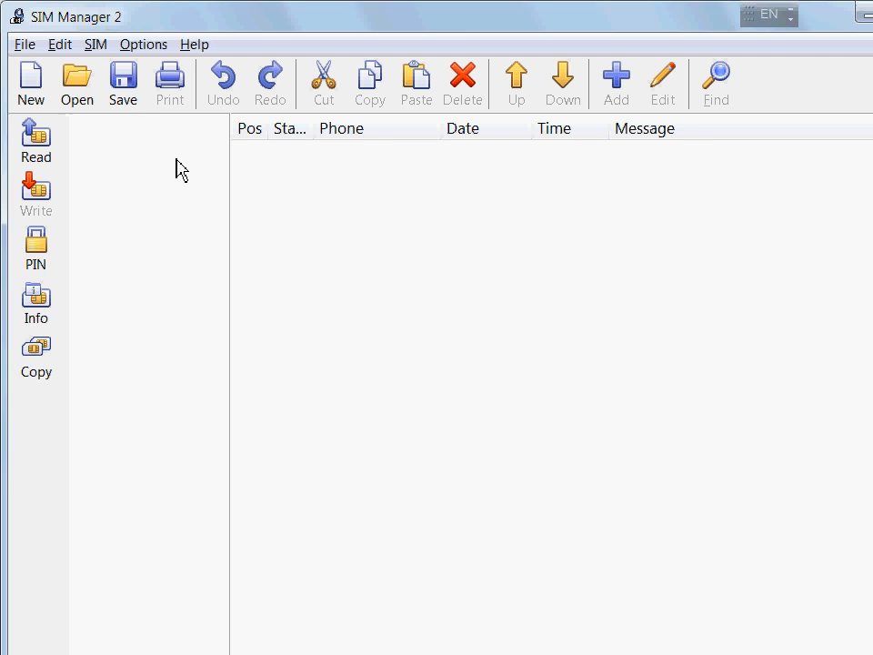
left_click(37, 142)
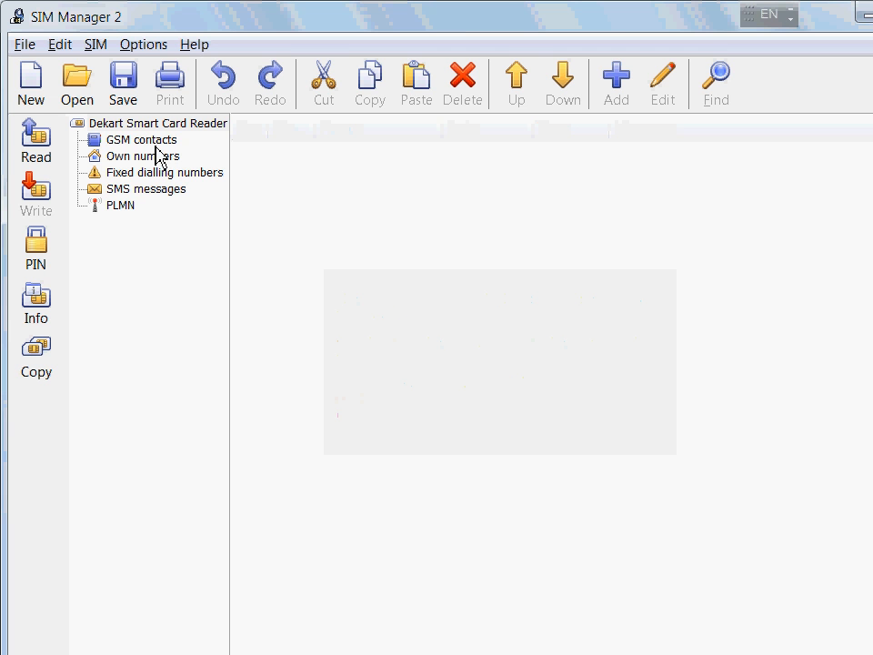
Verify own numbers, fixed dialling numbers and SMS messages sections are empty
left_click(142, 157)
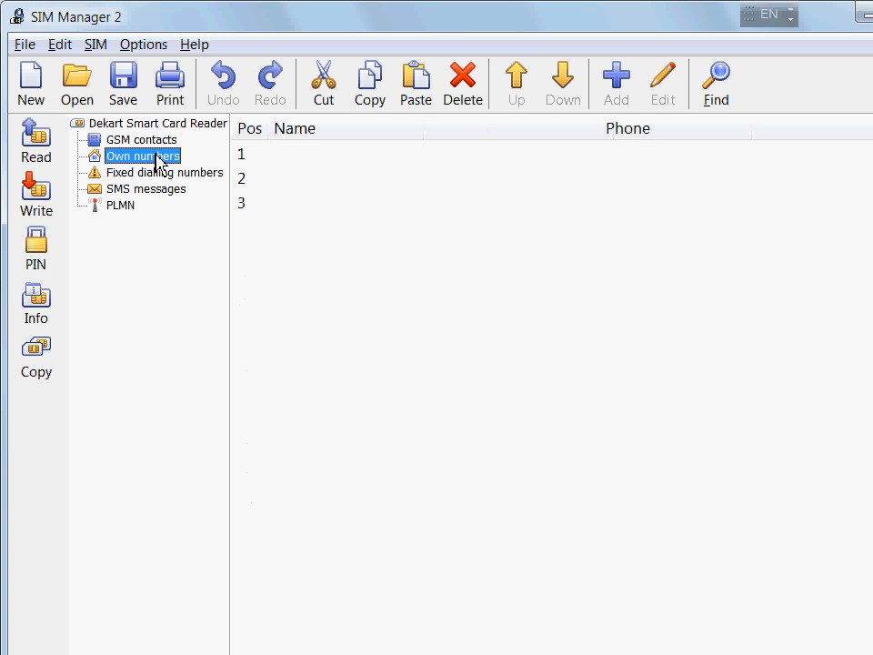
left_click(166, 171)
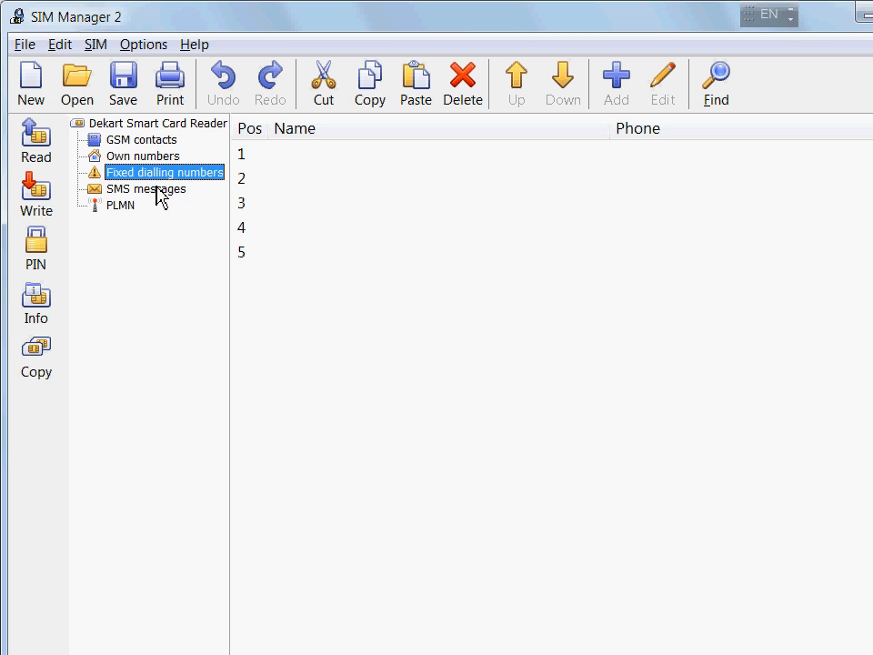
left_click(147, 187)
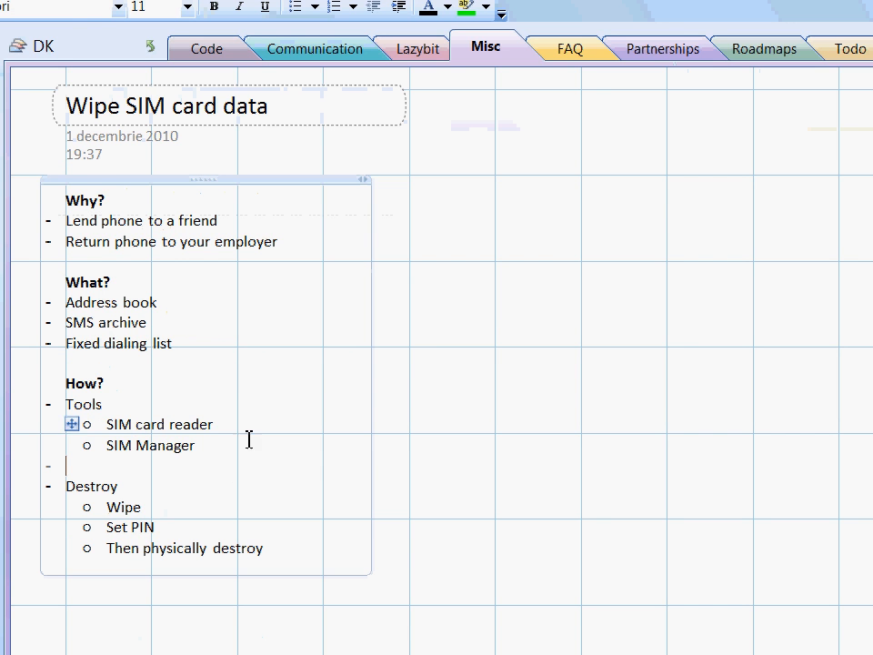
Draw green pen strokes sketching long and short record lines beside the notes
scroll("down", 3)
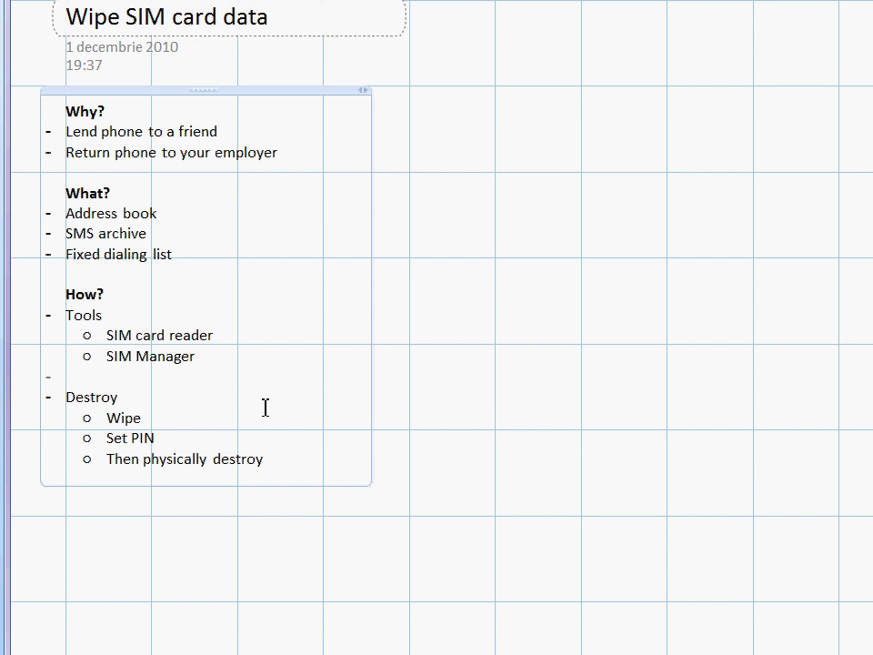
left_click(72, 374)
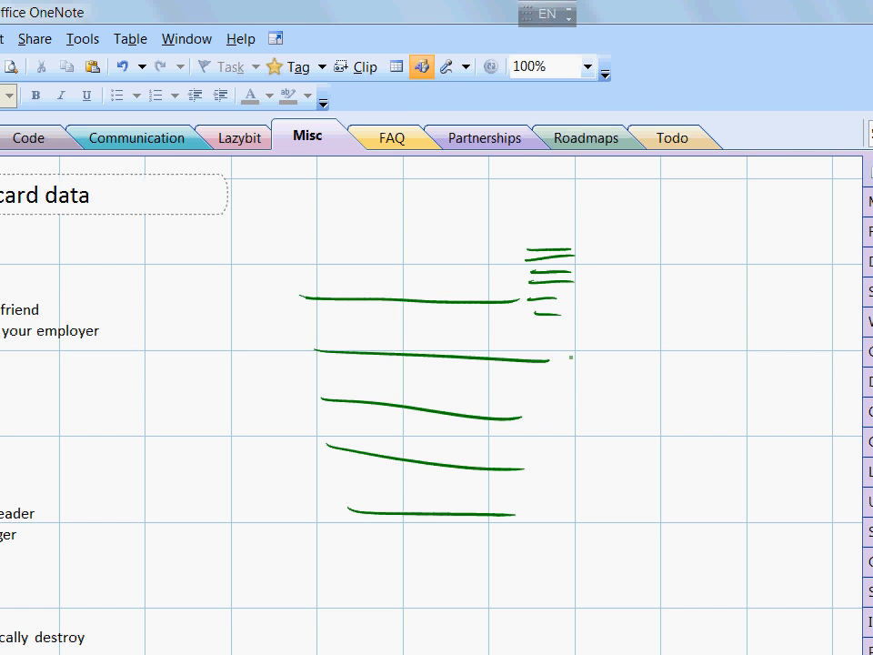
left_click_drag(546, 350, 609, 367)
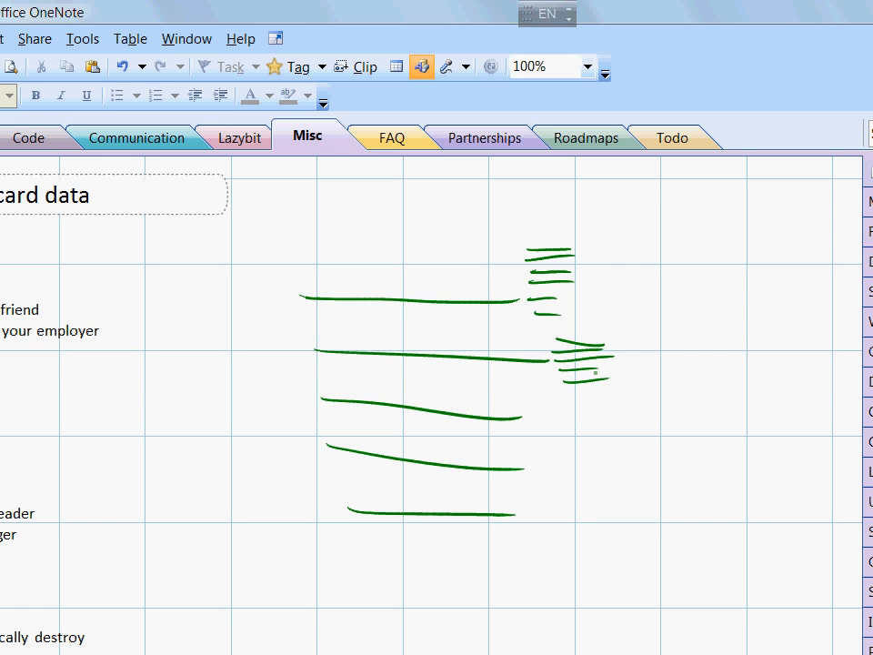
scroll("down", 3)
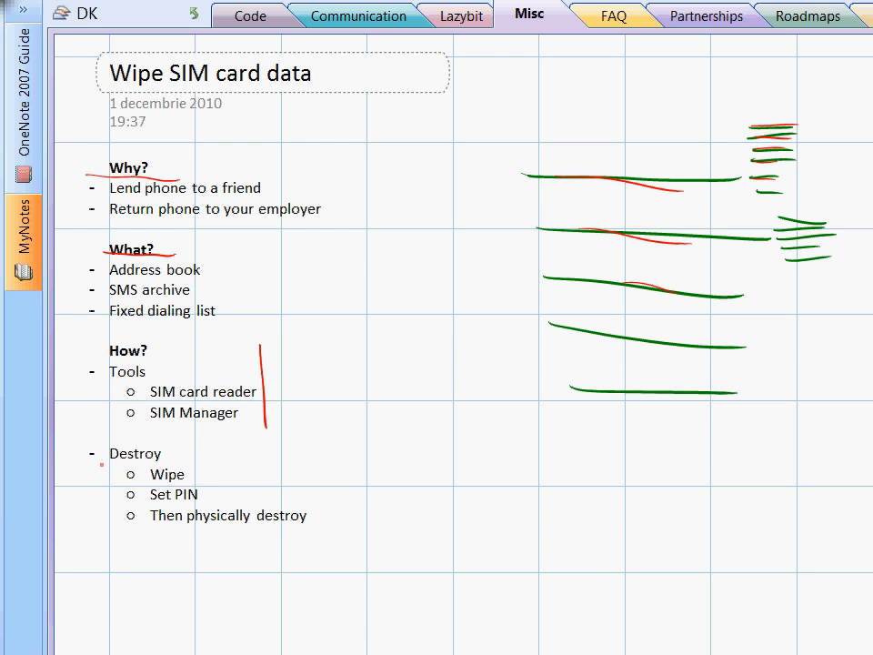
Scroll the page while marking the Destroy heading in red ink
scroll("down", 3)
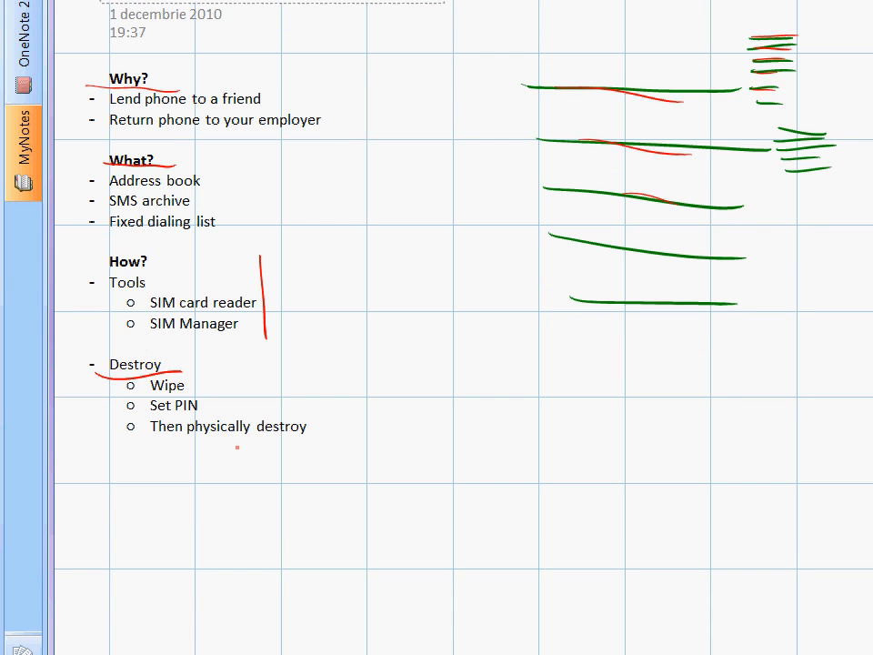